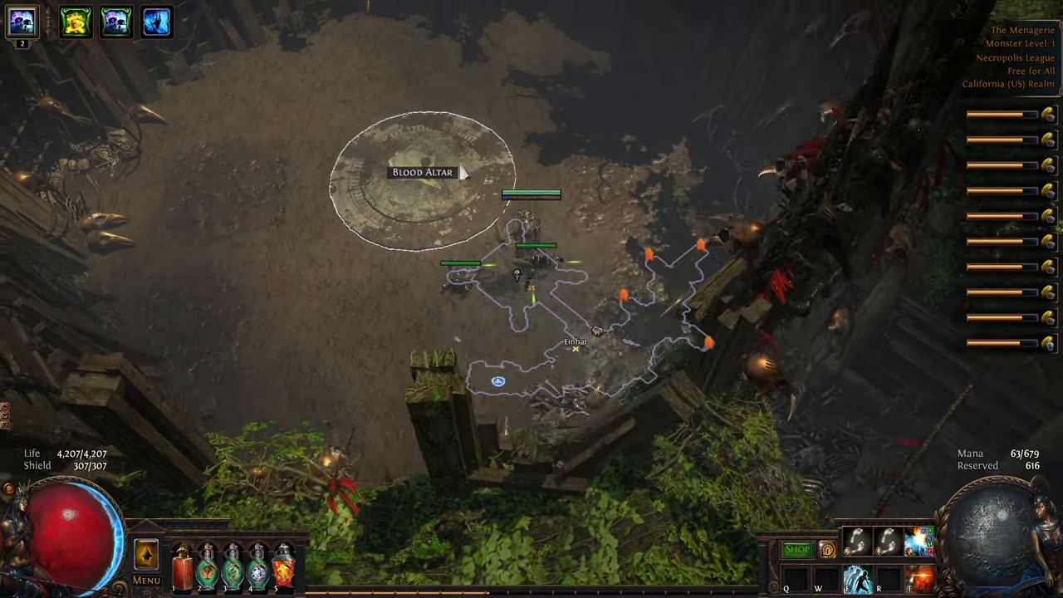
# Filter the Blood Altar recipes with 'black' and select the maximum-links recipe.
pyautogui.click(414, 170)
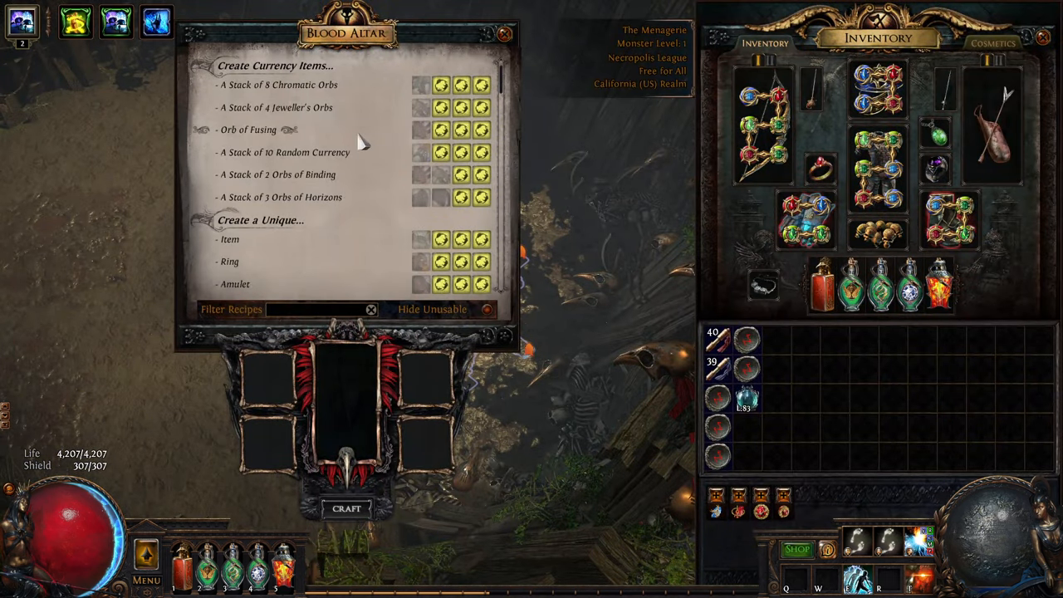
pyautogui.write('black')
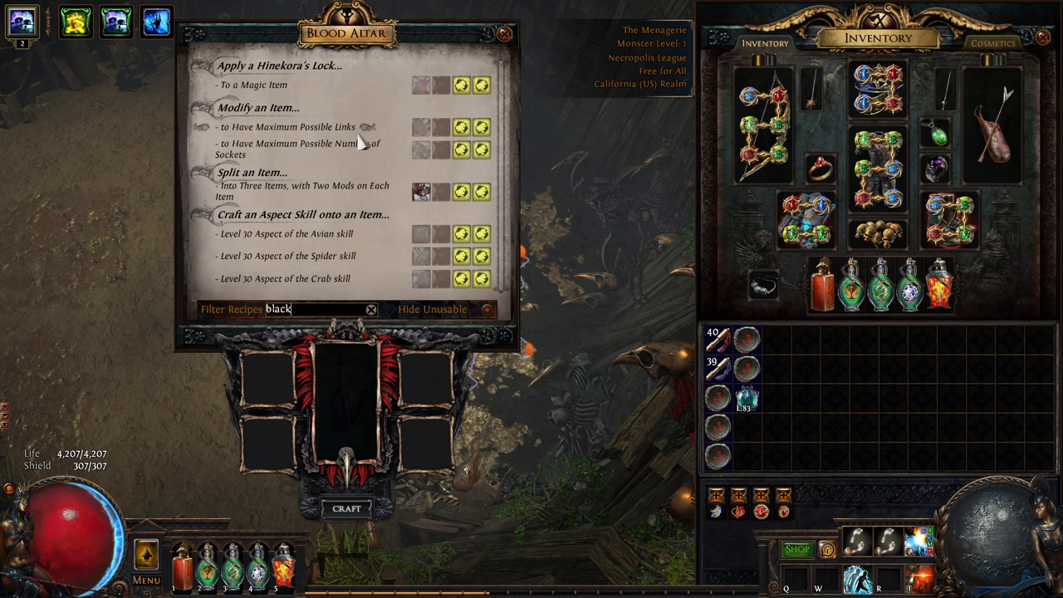
pyautogui.moveTo(322, 133)
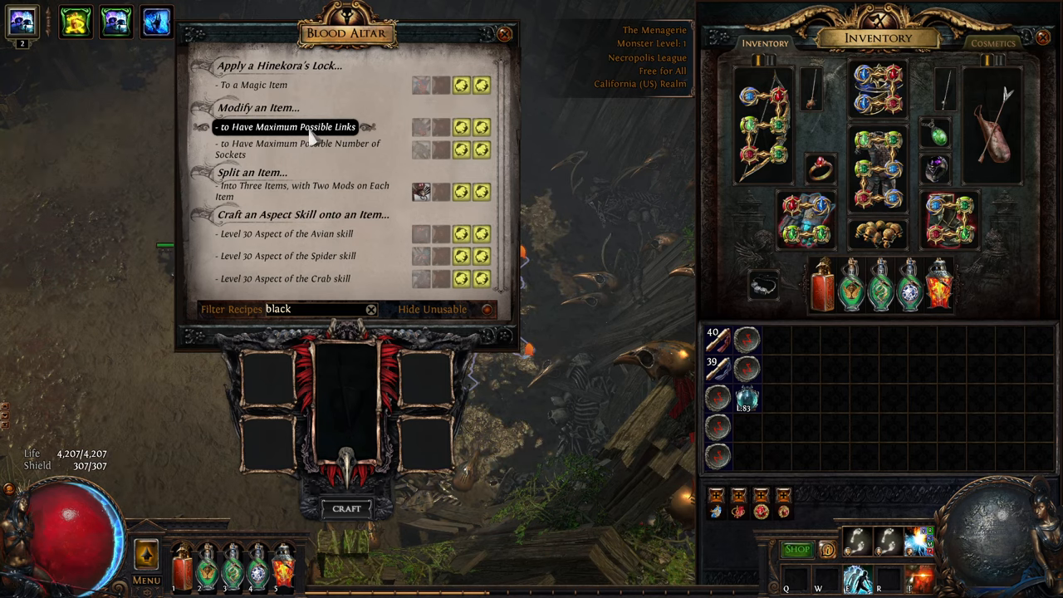
pyautogui.moveTo(416, 86)
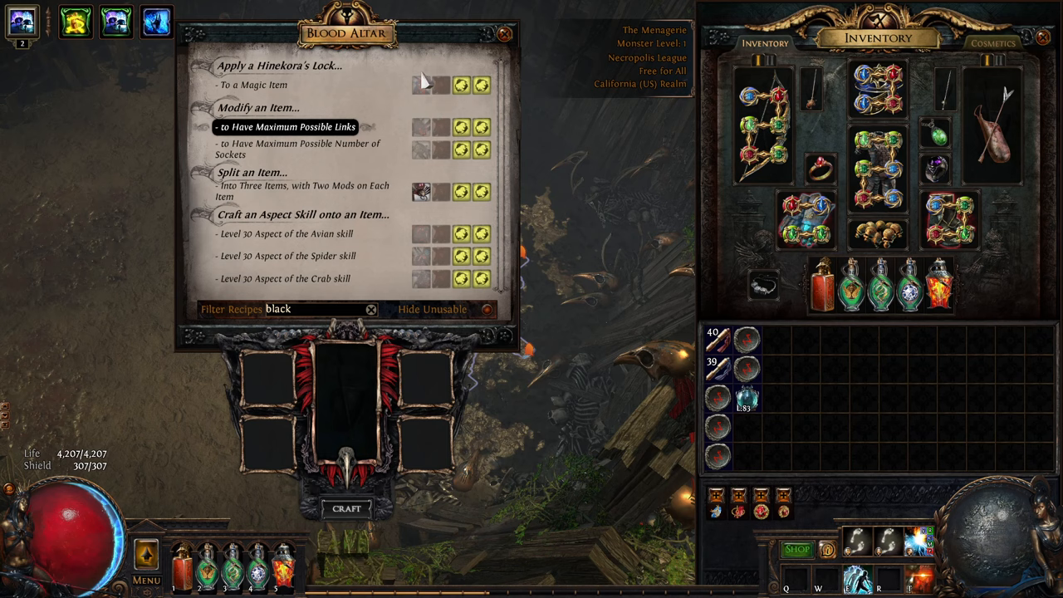
pyautogui.moveTo(392, 315)
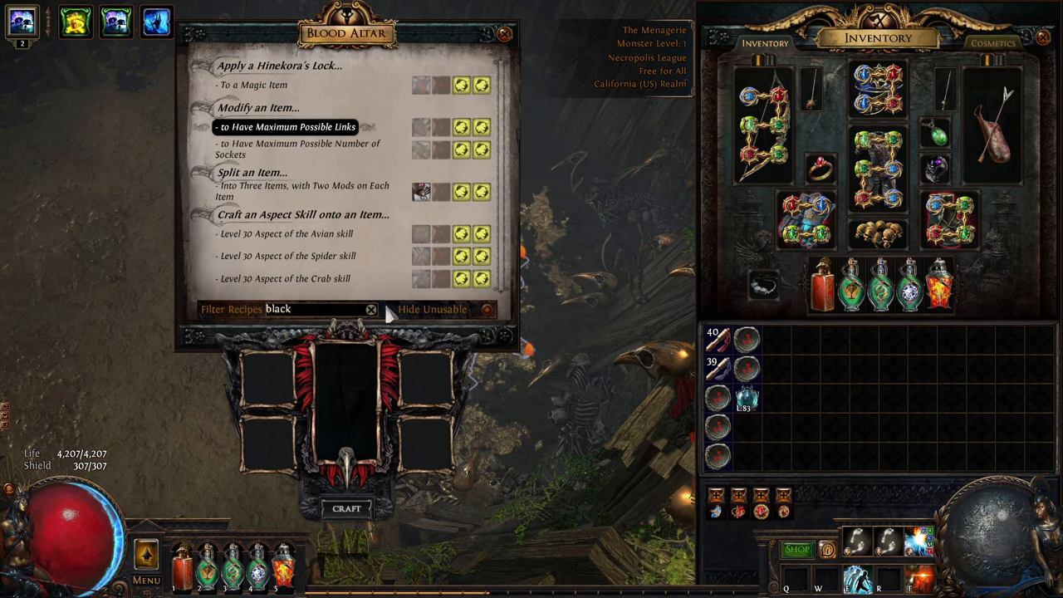
pyautogui.click(369, 311)
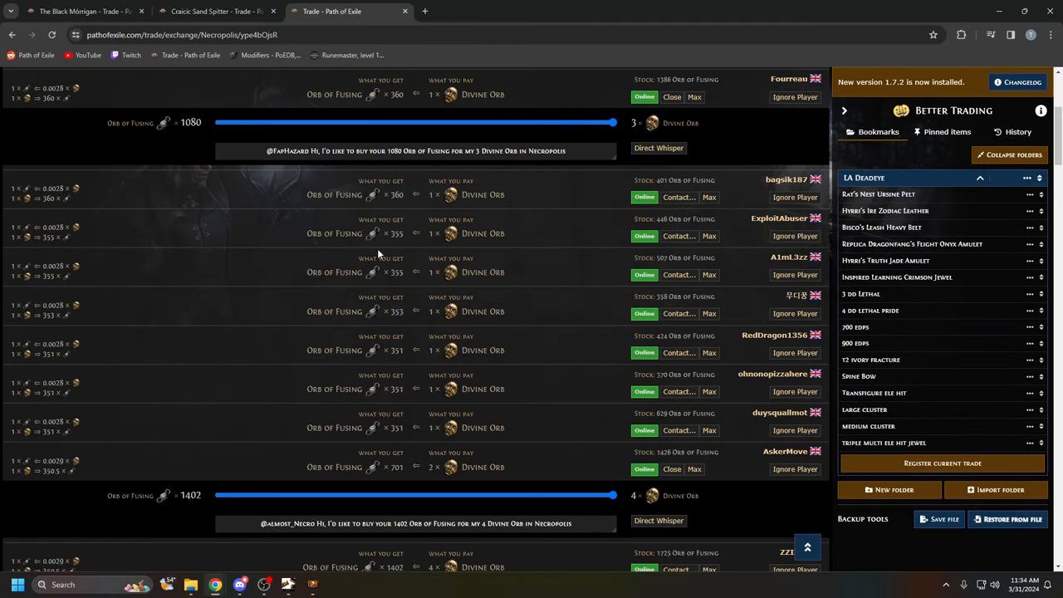
pyautogui.click(80, 14)
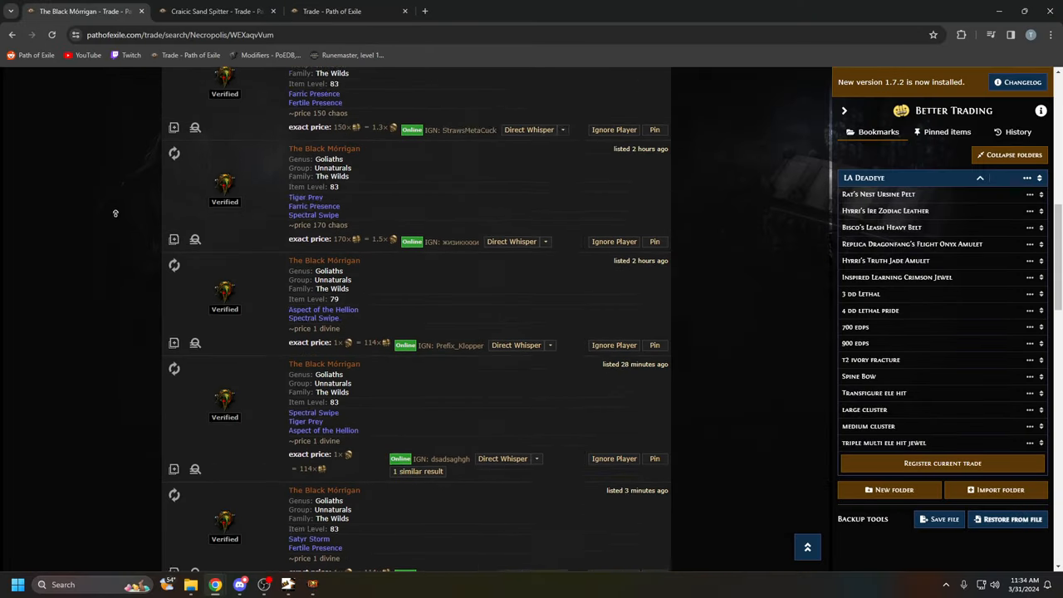
pyautogui.scroll(-3)
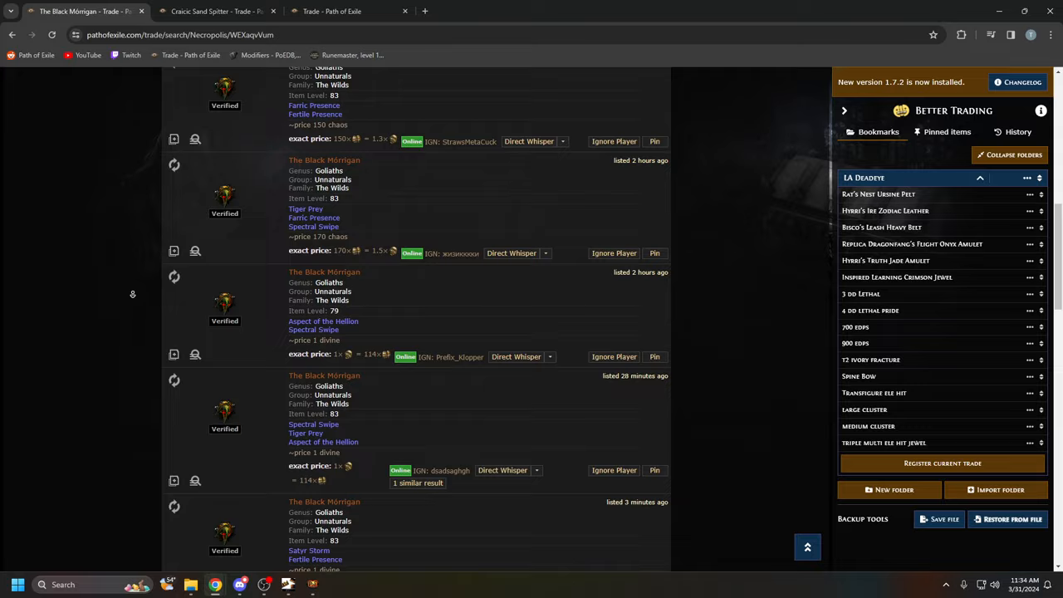
pyautogui.scroll(-3)
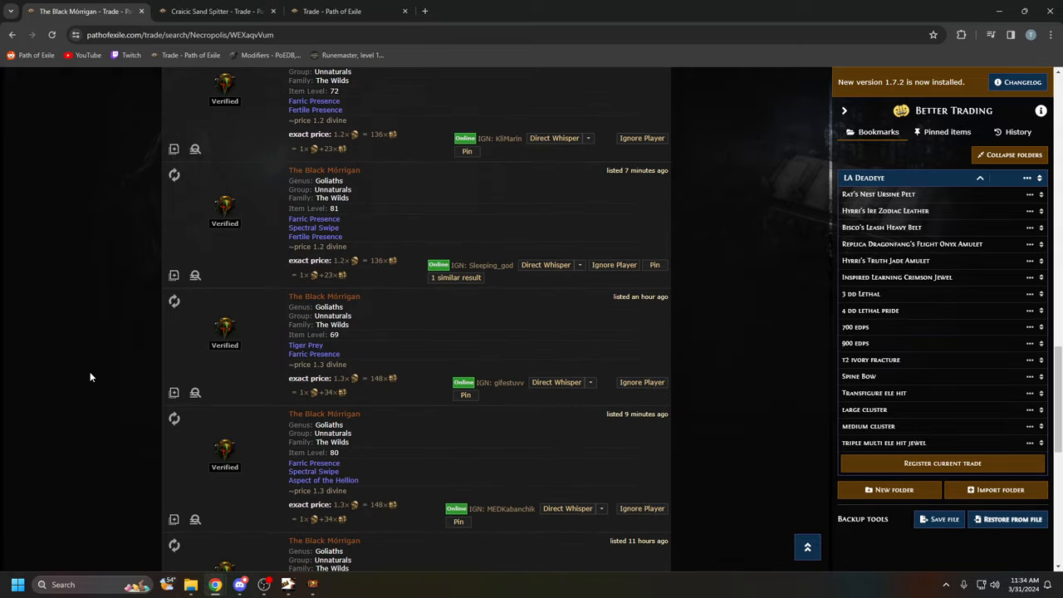
pyautogui.moveTo(269, 249)
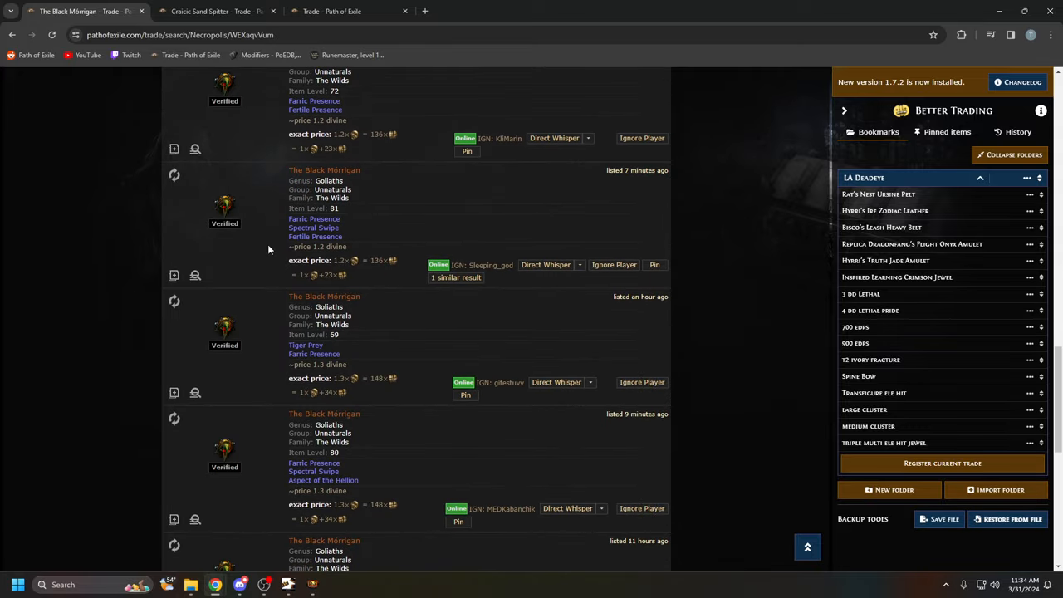
pyautogui.click(216, 14)
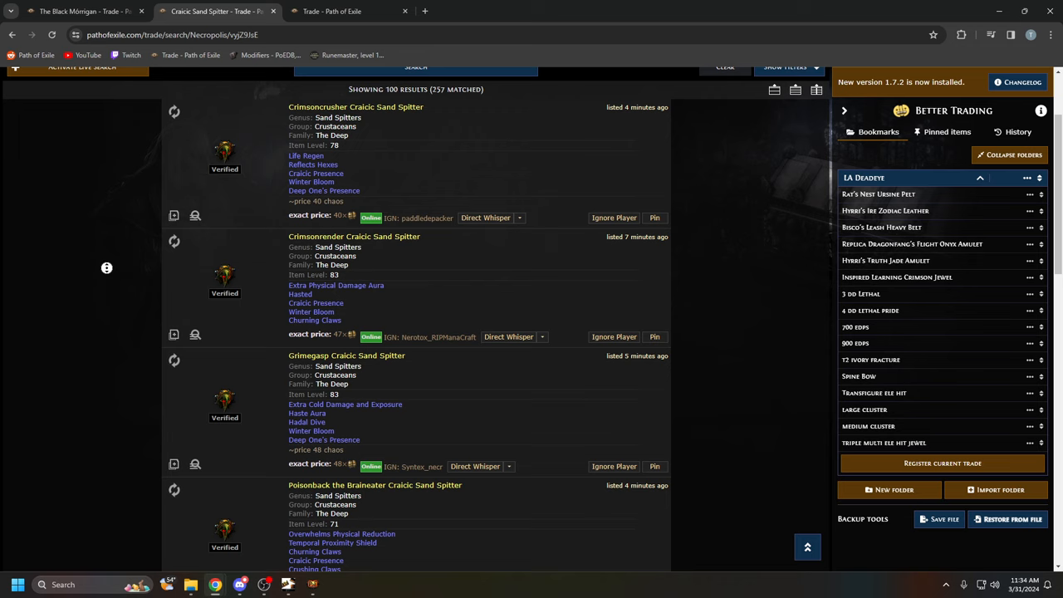
pyautogui.scroll(-3)
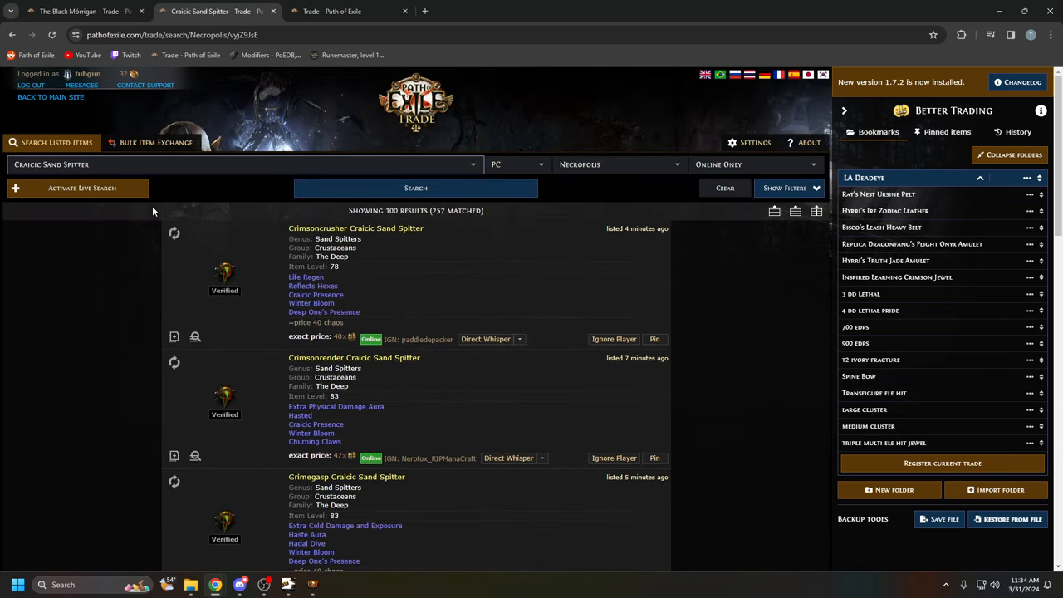
pyautogui.scroll(-3)
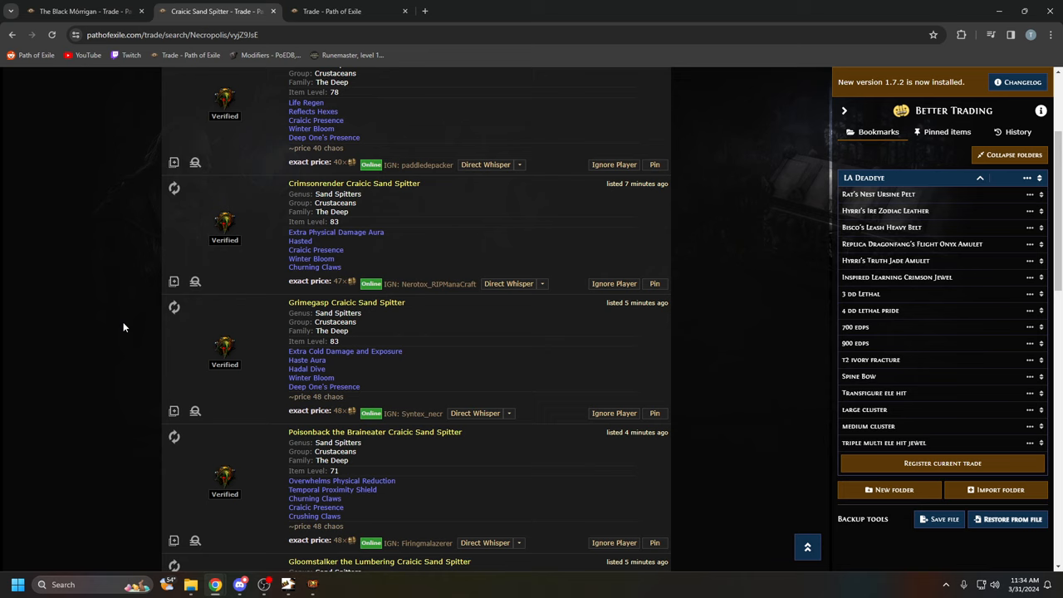
pyautogui.moveTo(191, 324)
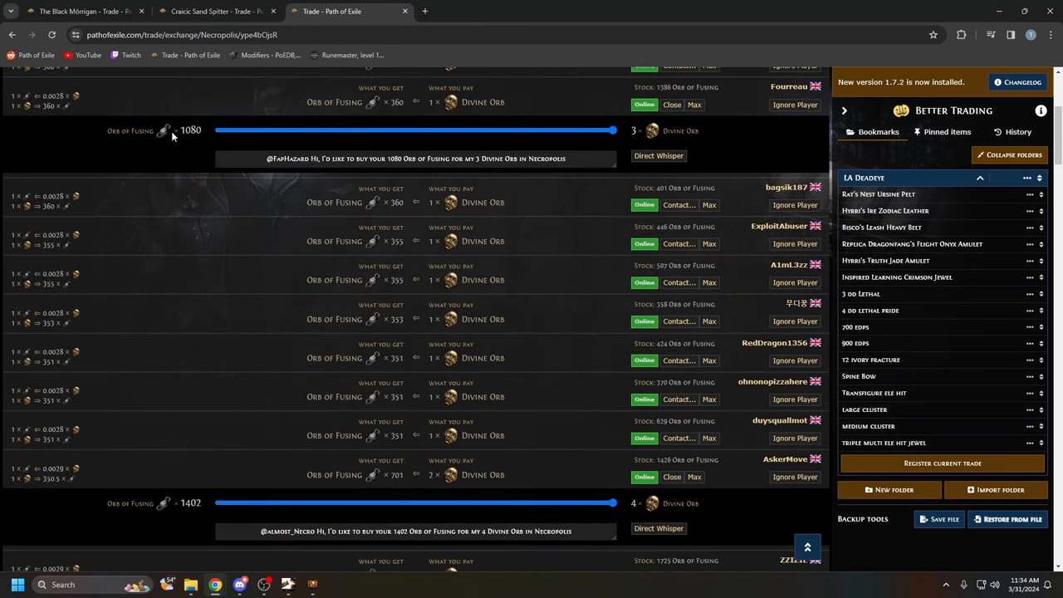
pyautogui.moveTo(197, 136)
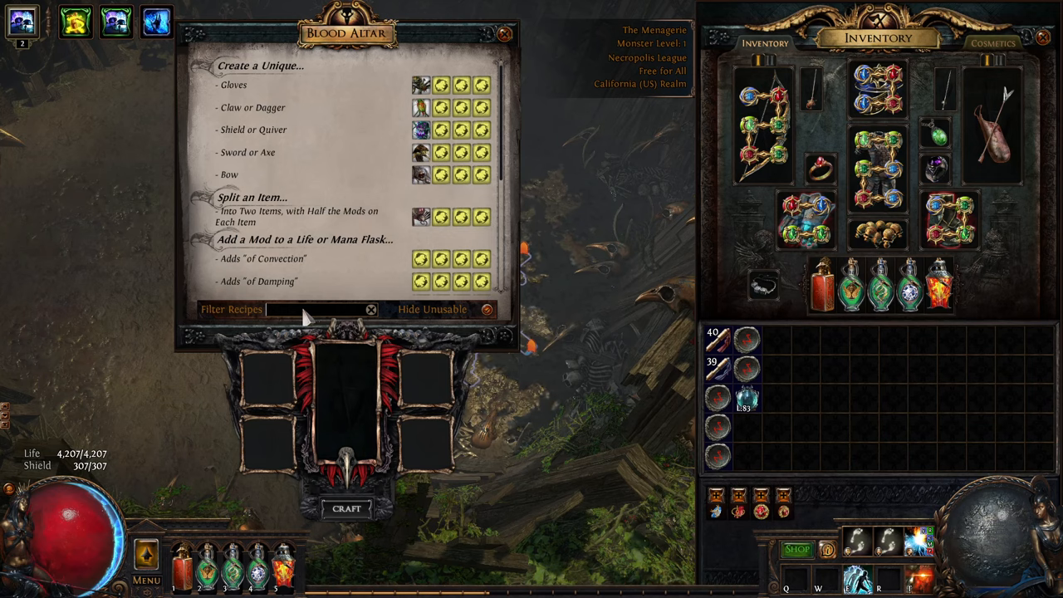
# Re-filter the Blood Altar recipes with 'the black' to show the split-into-three and max-links options.
pyautogui.write('bl')
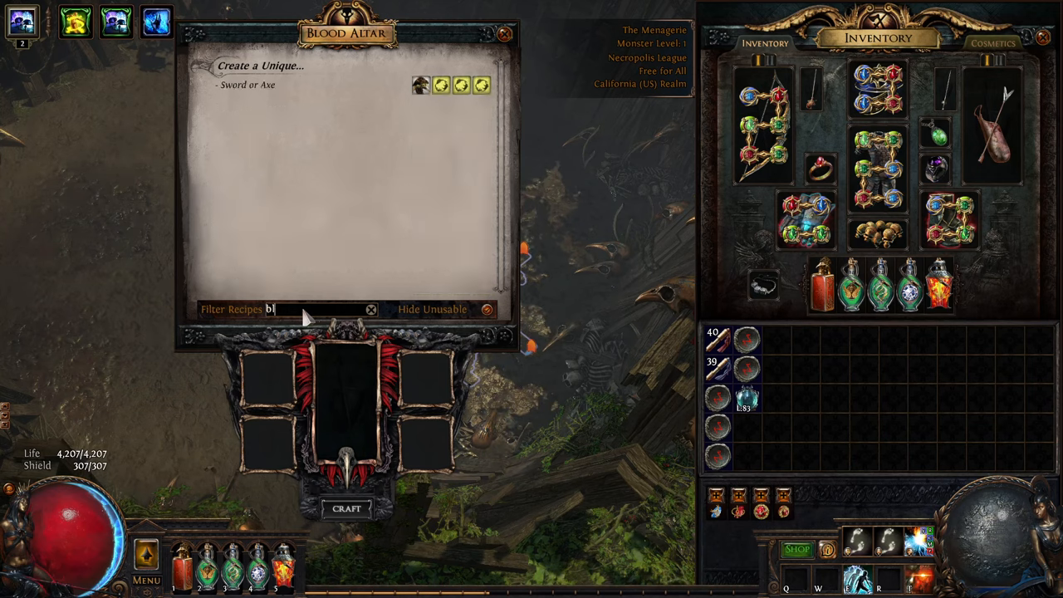
pyautogui.write('the')
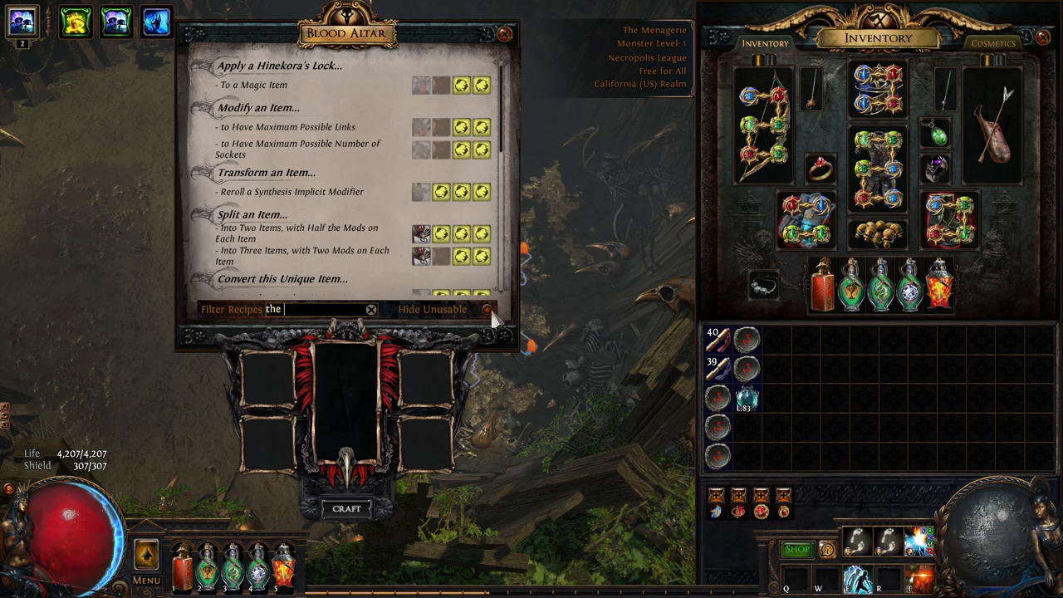
pyautogui.moveTo(415, 133)
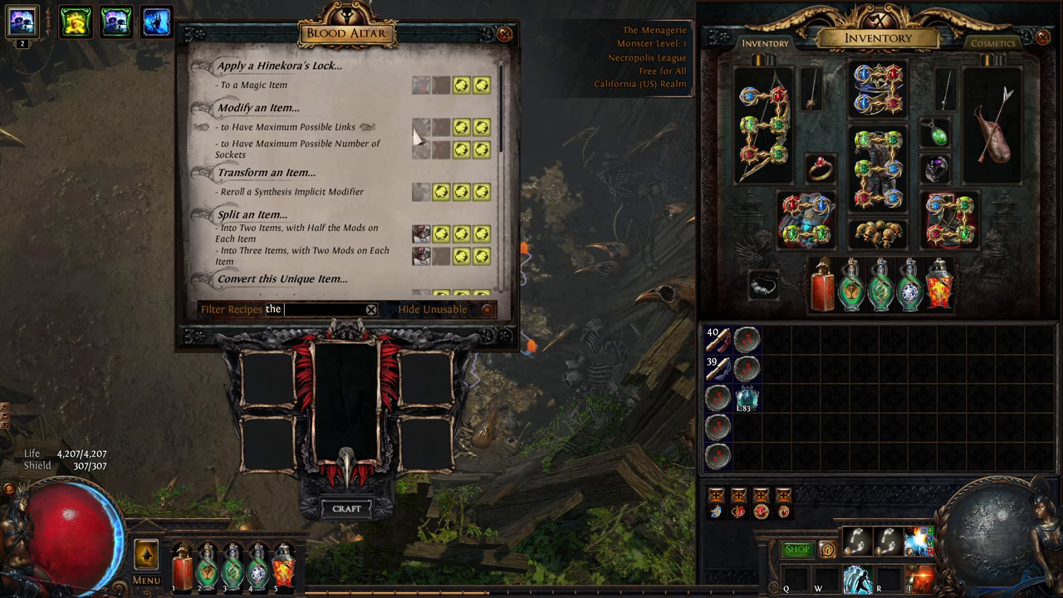
pyautogui.write('black')
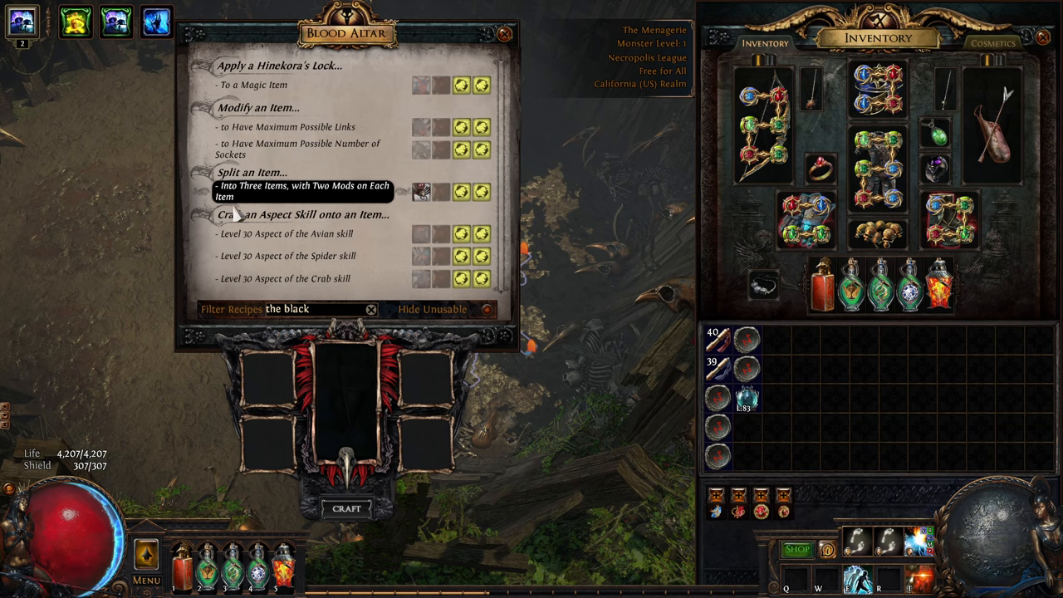
pyautogui.moveTo(266, 202)
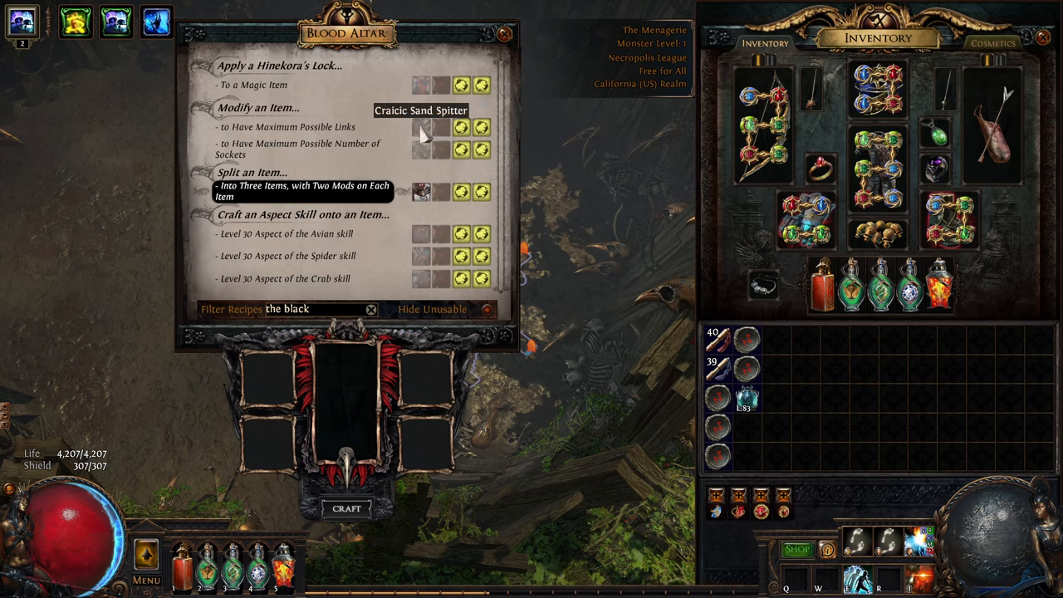
pyautogui.moveTo(424, 155)
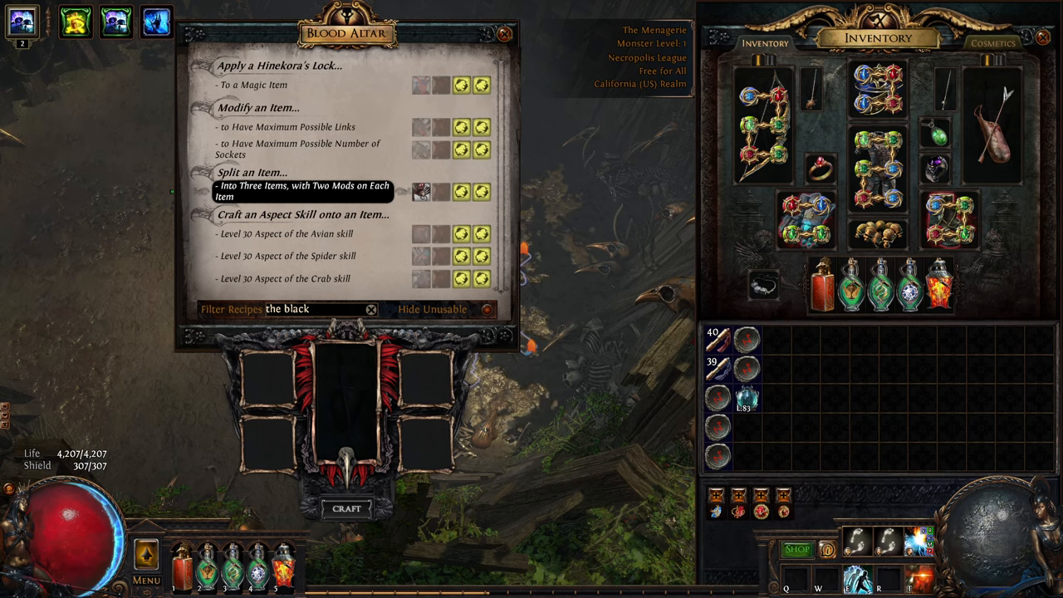
# Switch to the trade site, recheck Craicic Sand Spitter prices, then return to Orb of Fusing listings.
pyautogui.press('alt+tab')
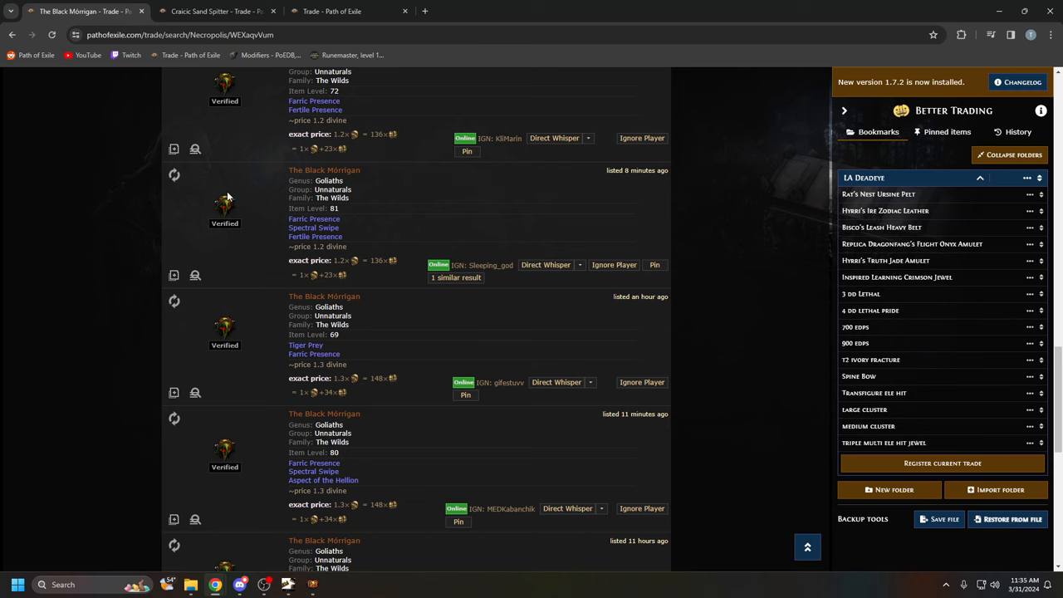
pyautogui.moveTo(131, 189)
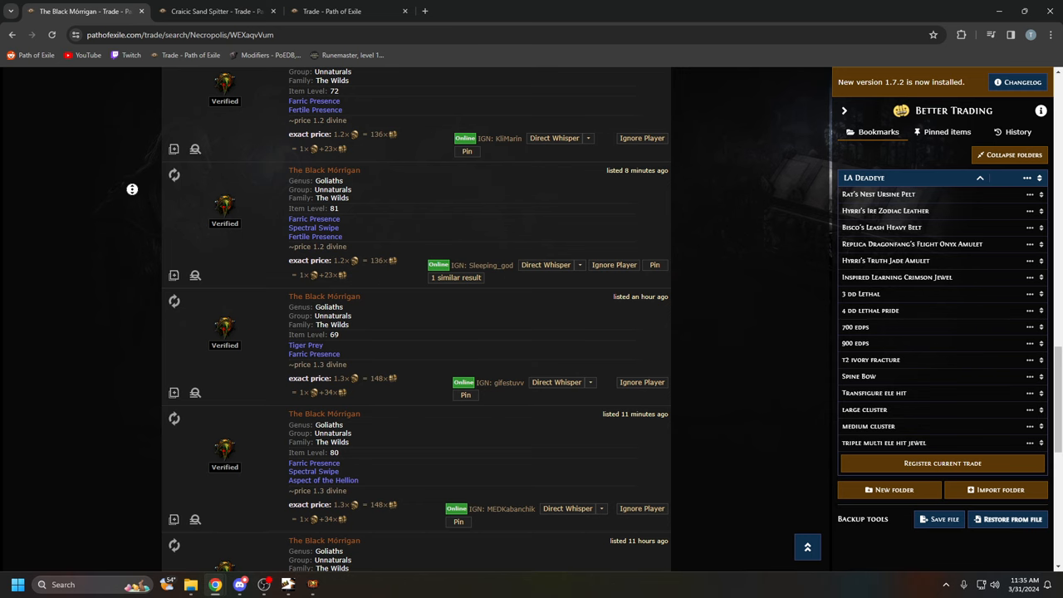
pyautogui.click(224, 13)
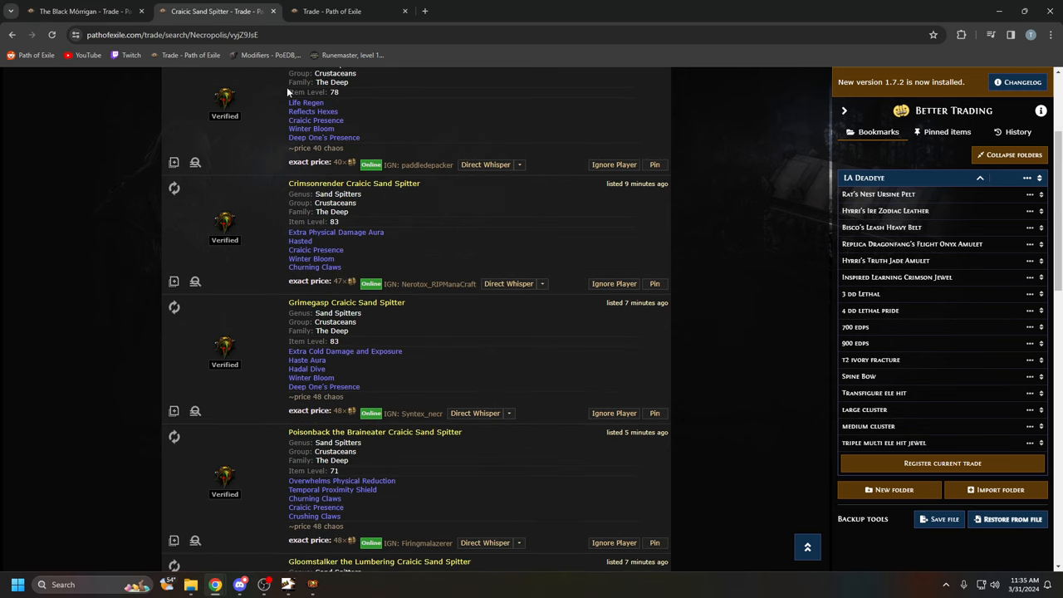
pyautogui.click(346, 11)
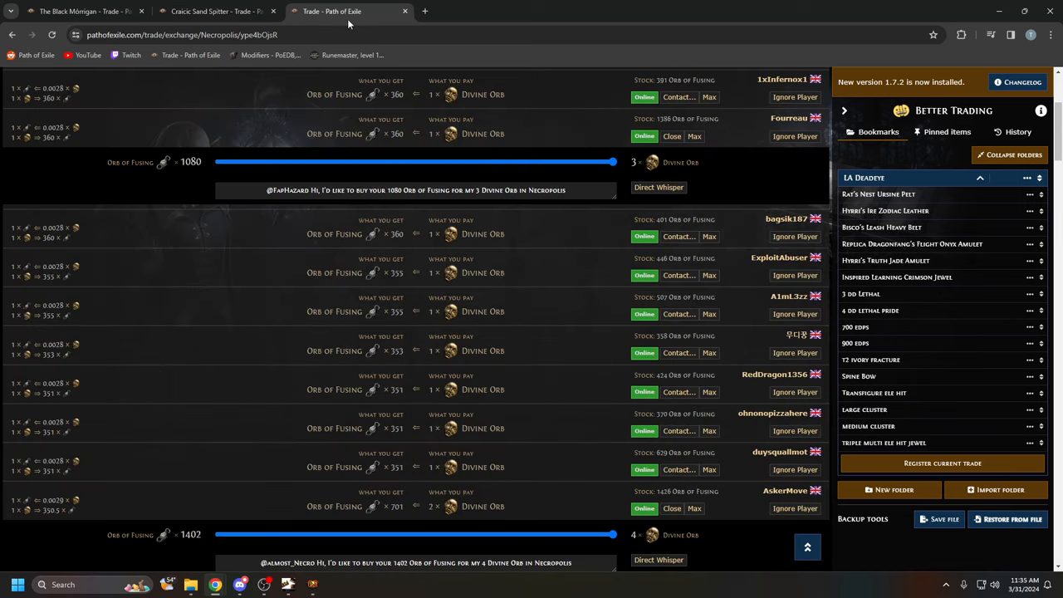